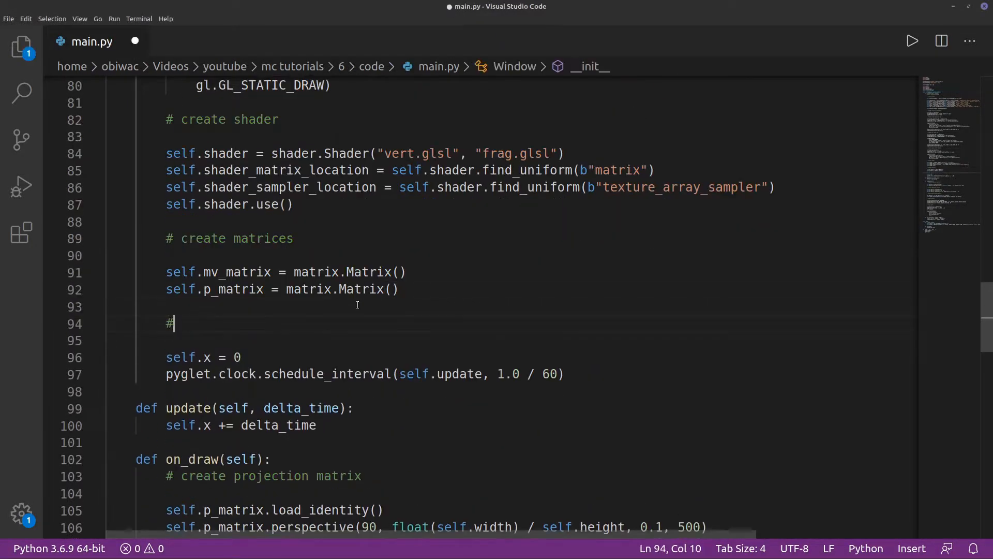
Step: Add a '# pyglet stuff' comment and a self.mouse_captured = False flag in main.py
text(pyglet stuff)
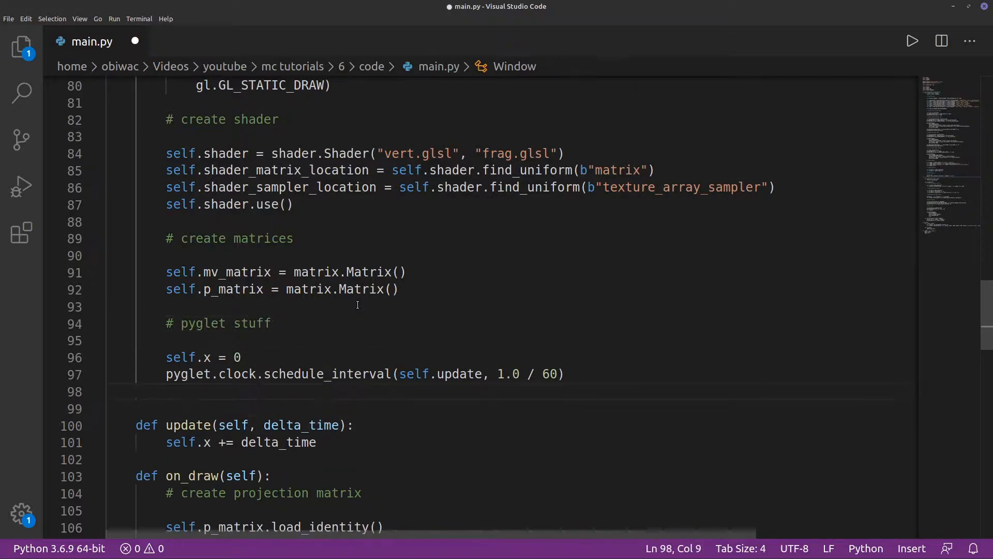
text(self.mouse_captured = False)
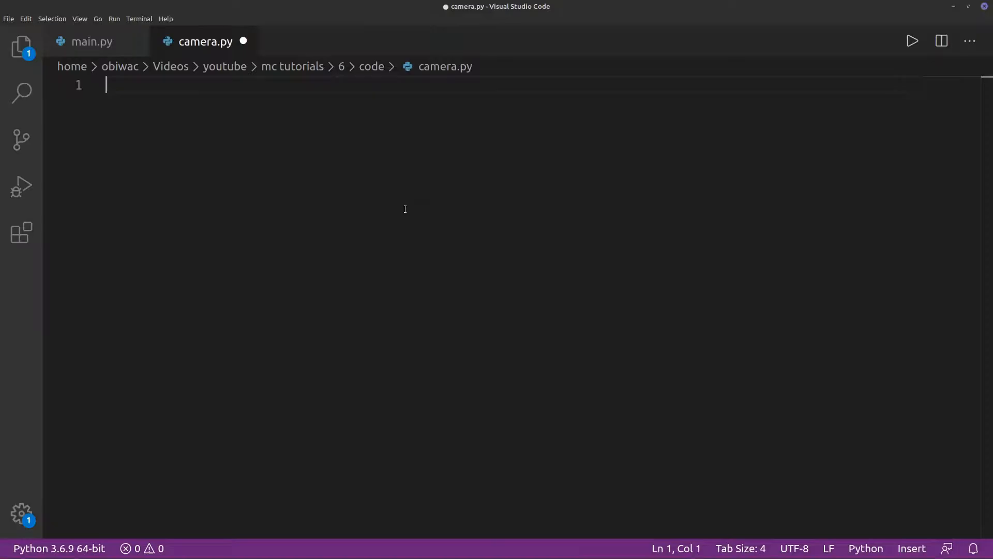
Step: Declare class Camera in camera.py and cut the matrix creation code out of main.py
text(class Camera:)
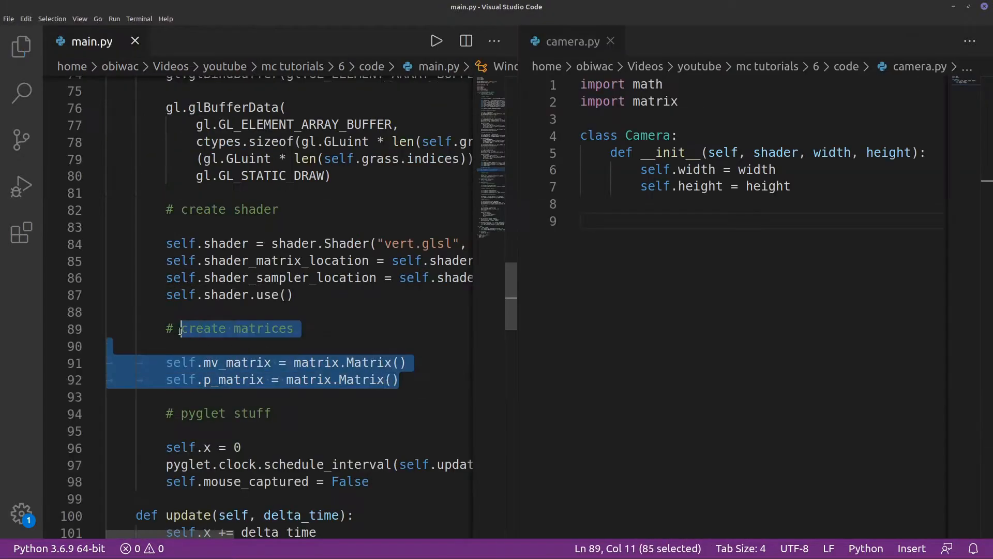
key(ctrl+x)
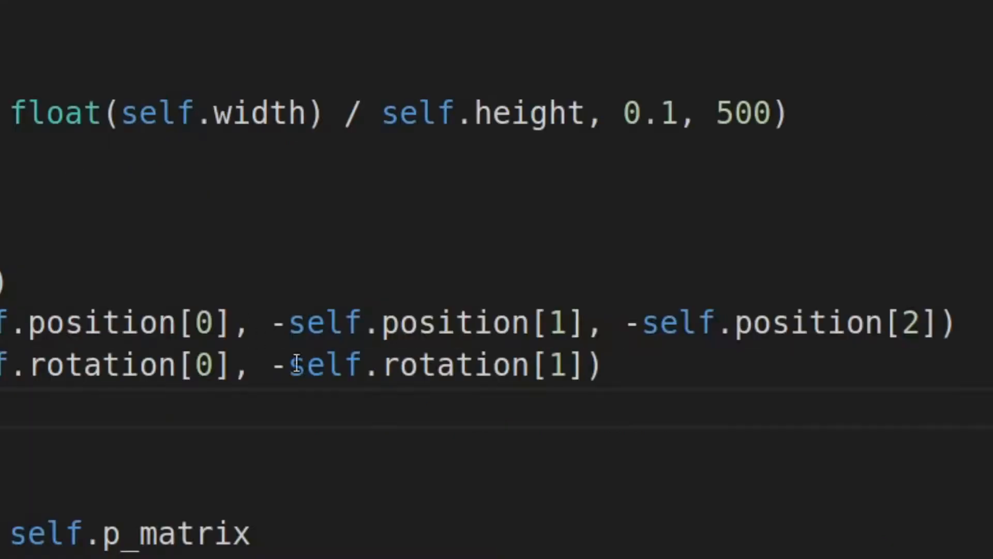
Step: Write update_matrices with negated position and rotation offset by -(self.rotation[0] - math.tau / 4)
text(-)
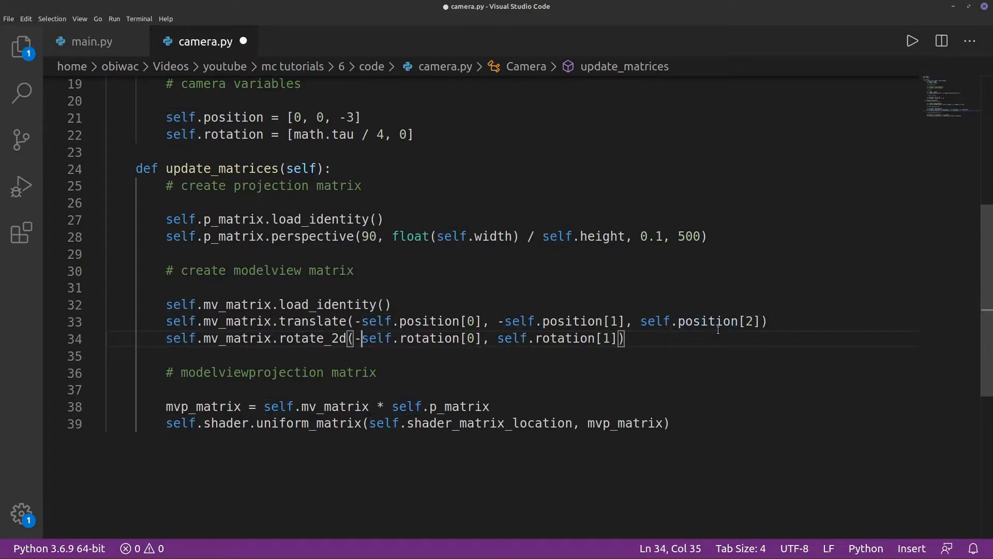
text((self.rotation[0] - math.tau)
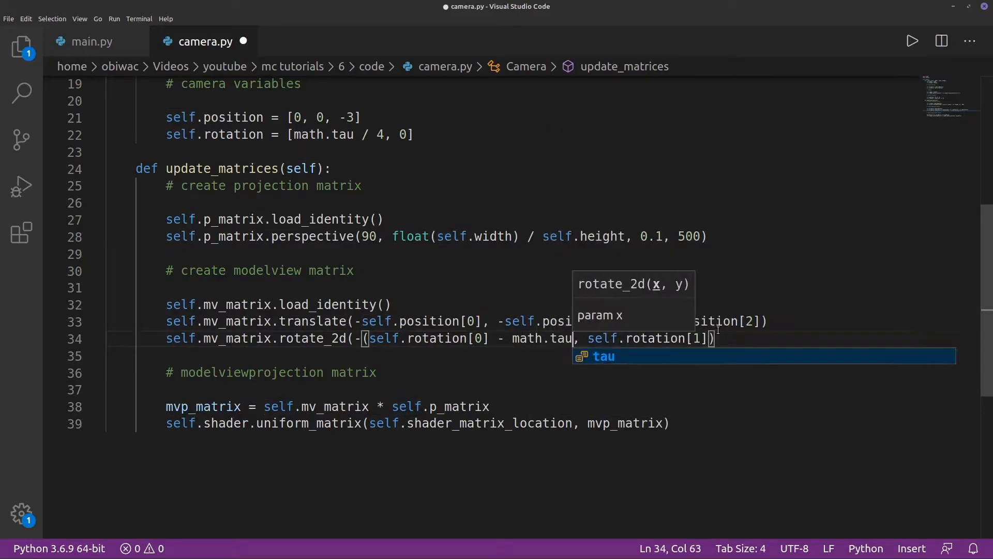
click(89, 41)
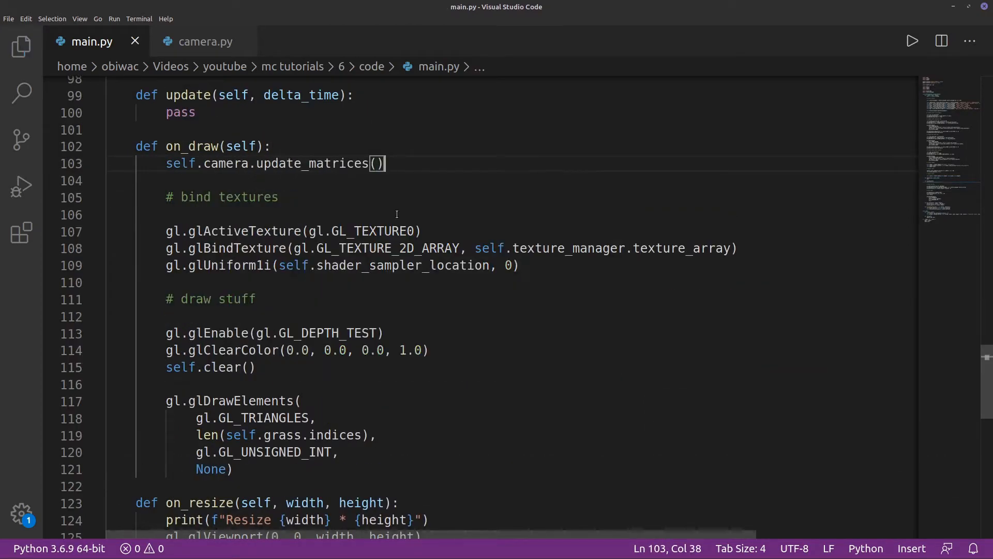
Step: Call self.camera.update_matrices() in on_draw, then run and close the game to check the camera
text(self.camera.h)
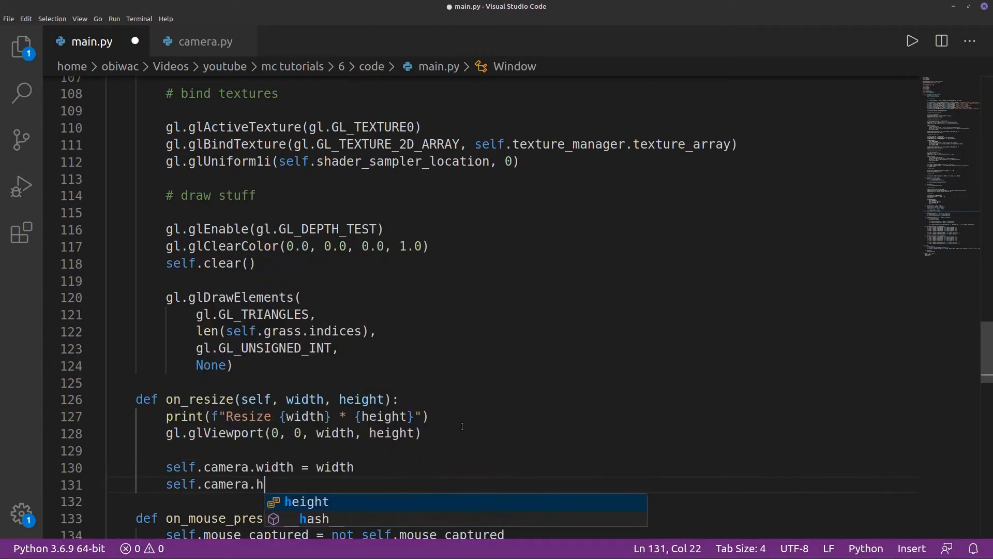
click(913, 40)
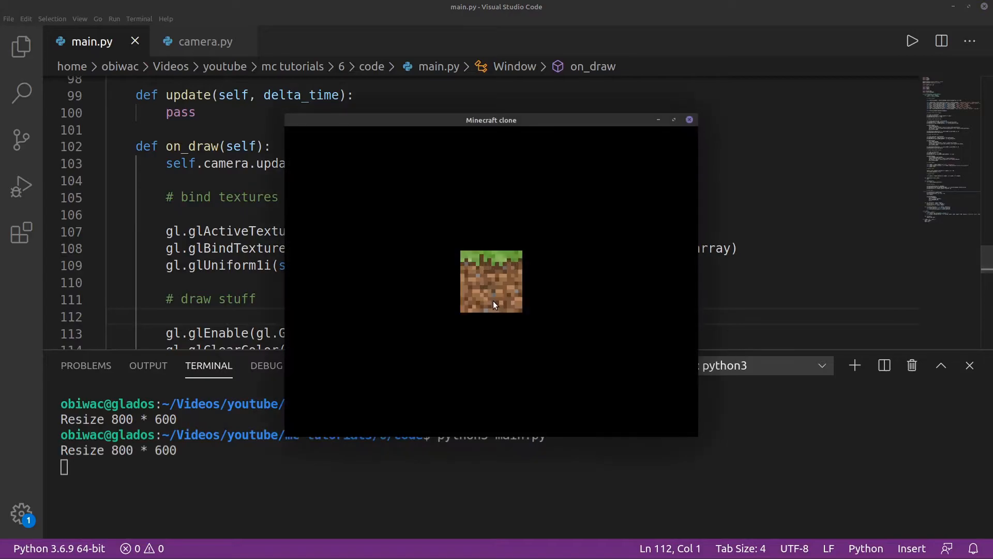
click(690, 120)
text(def on_mouse_motion(self, )
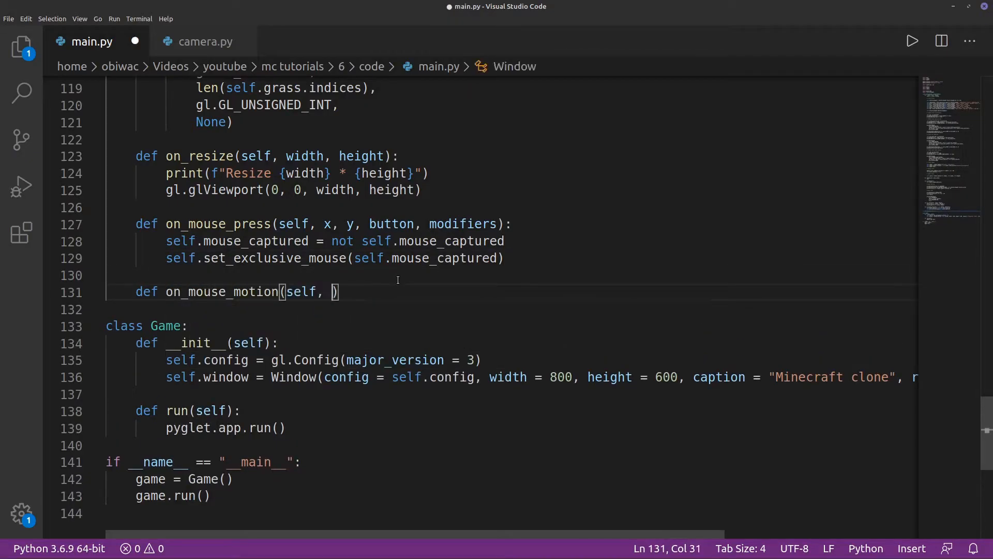
Step: Write on_mouse_motion(x, y, delta_x, delta_y) subtracting delta_x from camera rotation with sensitivity 0.004
text(x, y, delta_x, delta_y):)
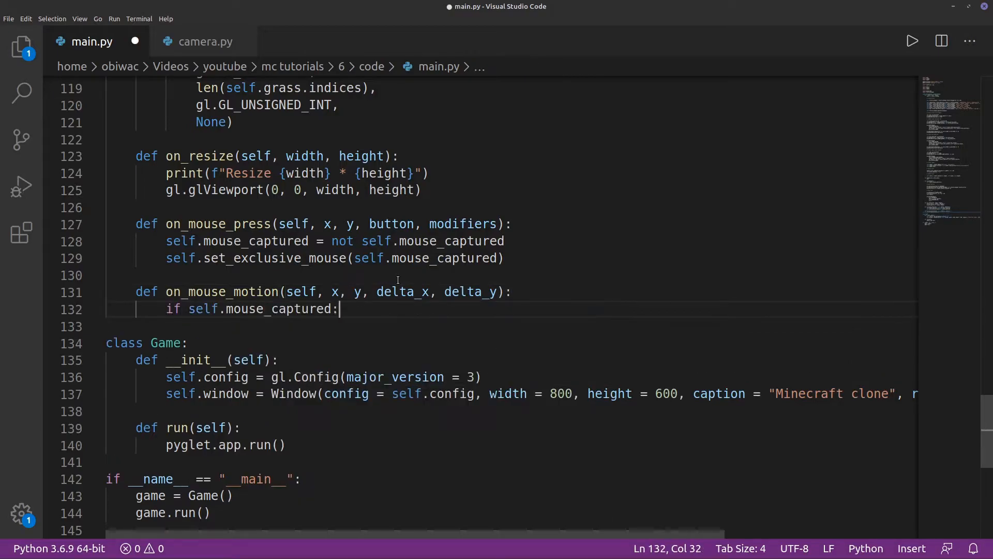
text(sensitivity = 0.004)
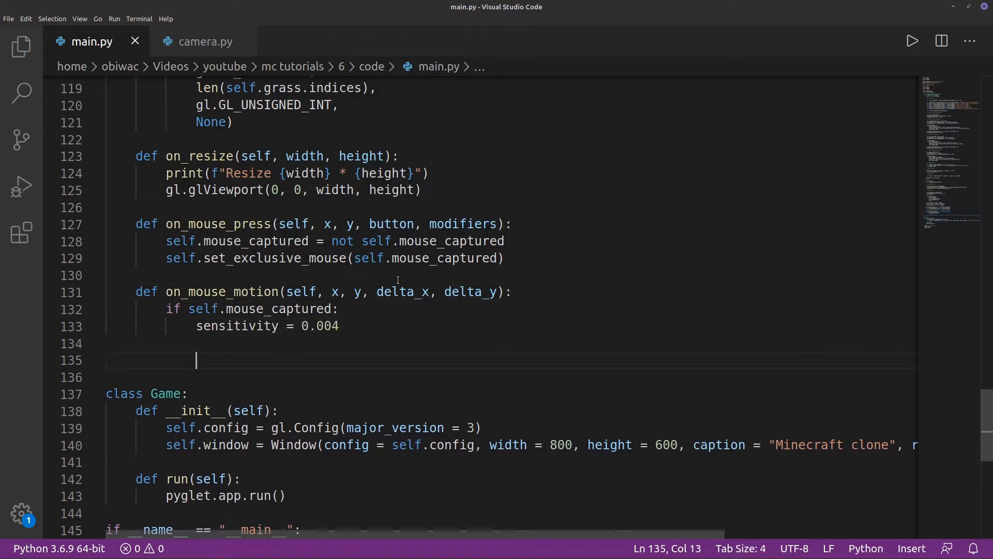
text(self.camera.rotation[0] -= delta_x * sensitivity)
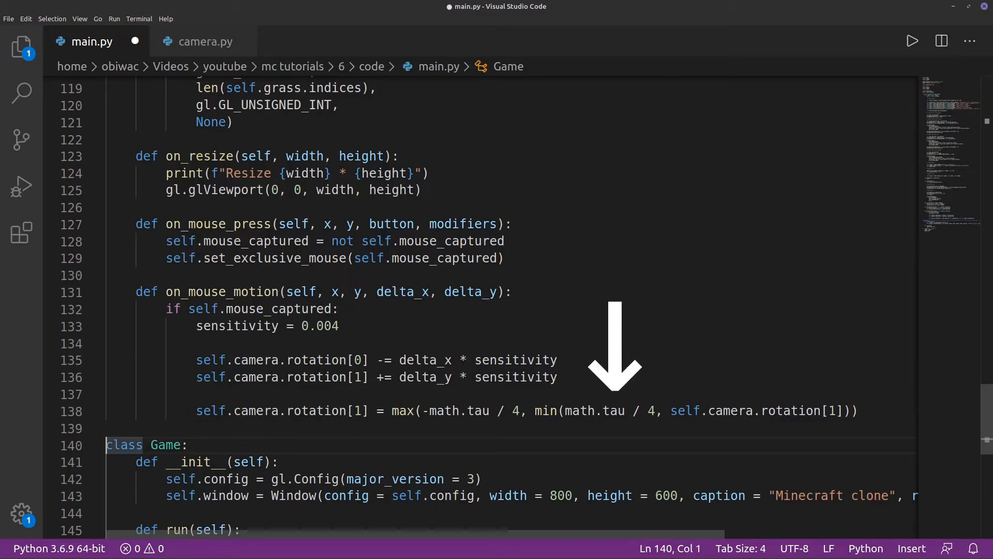
Step: Run and close the game to test mouse-look, then return to camera.py
click(913, 40)
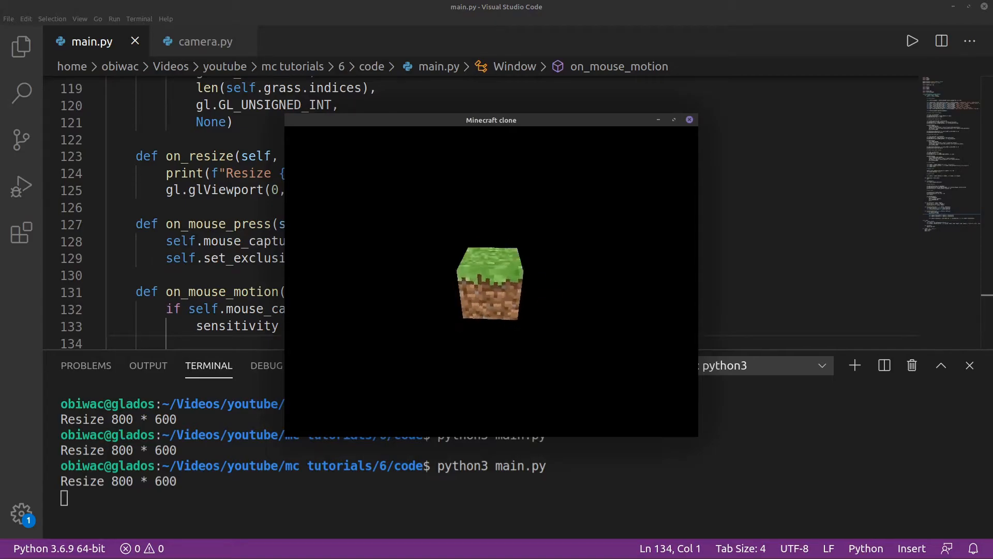
click(689, 119)
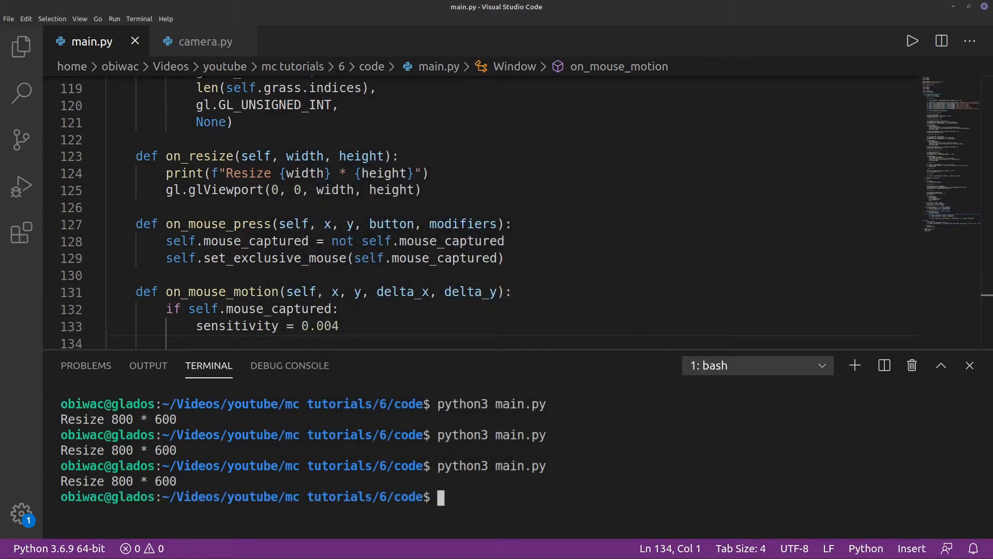
click(205, 42)
text(self.input = [)
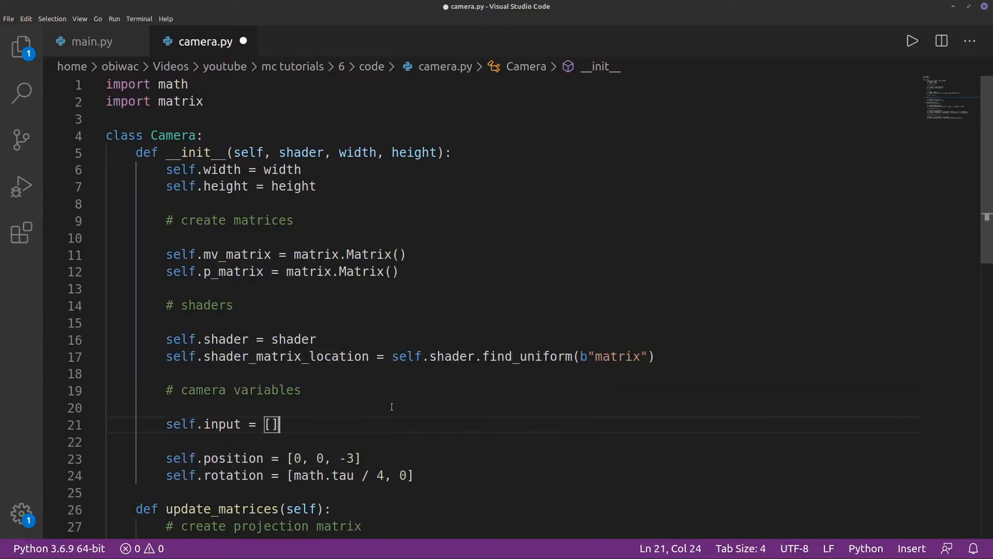
Step: Initialise the camera input list as [0, 0, 0] and place the cursor on a blank line below
text(0, 0, 0)
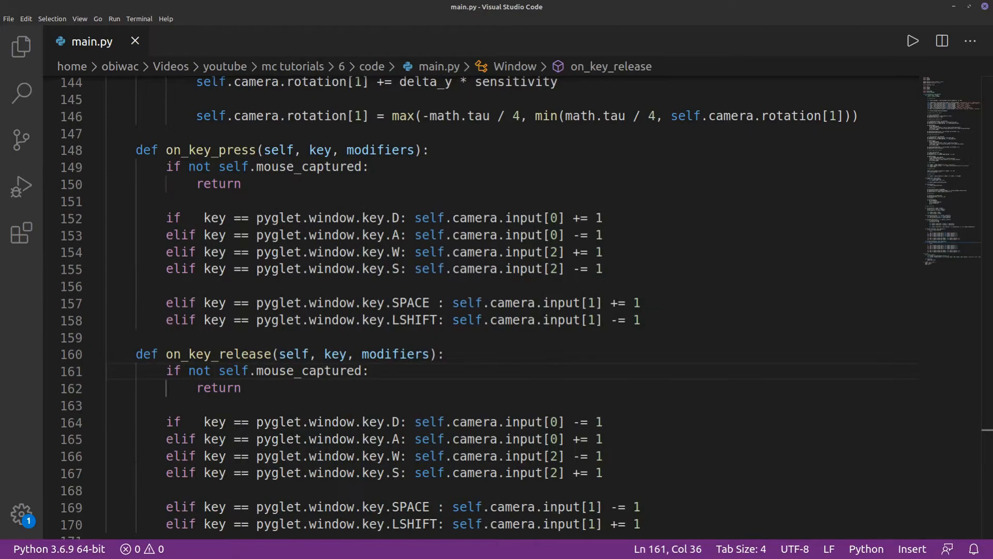
click(205, 42)
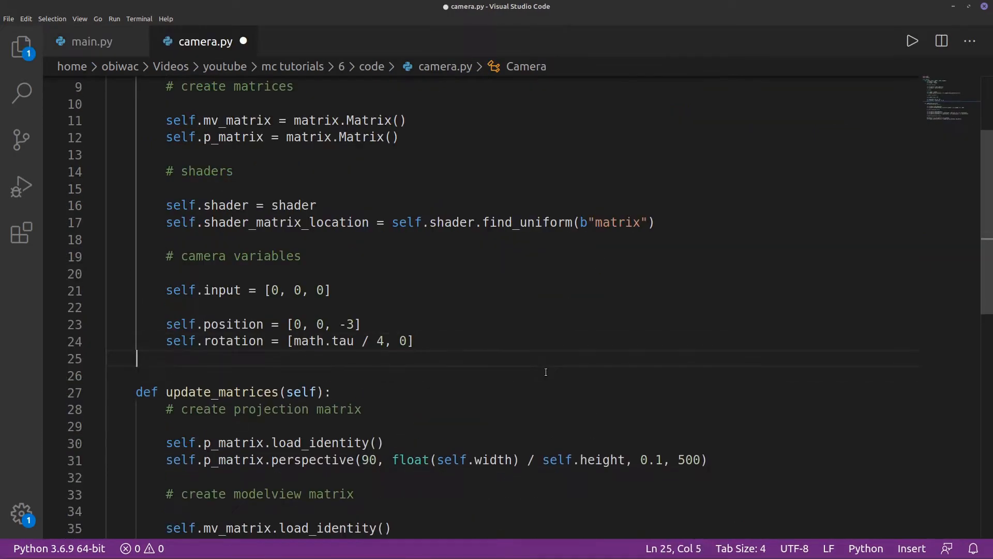
Step: Define update_camera in camera.py and call self.camera.update_camera(delta_time) from main.py's update
text(def update_camera(self, delta)
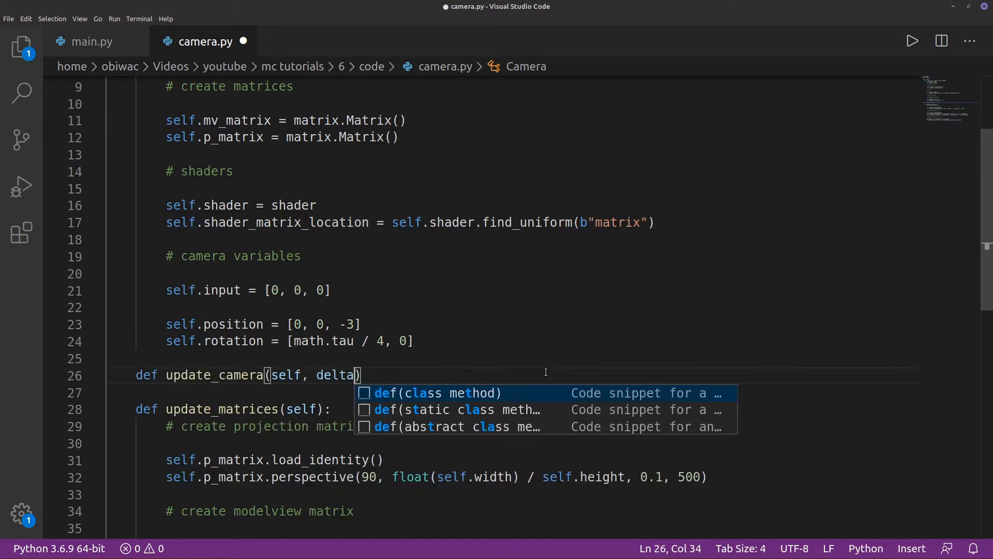
click(90, 42)
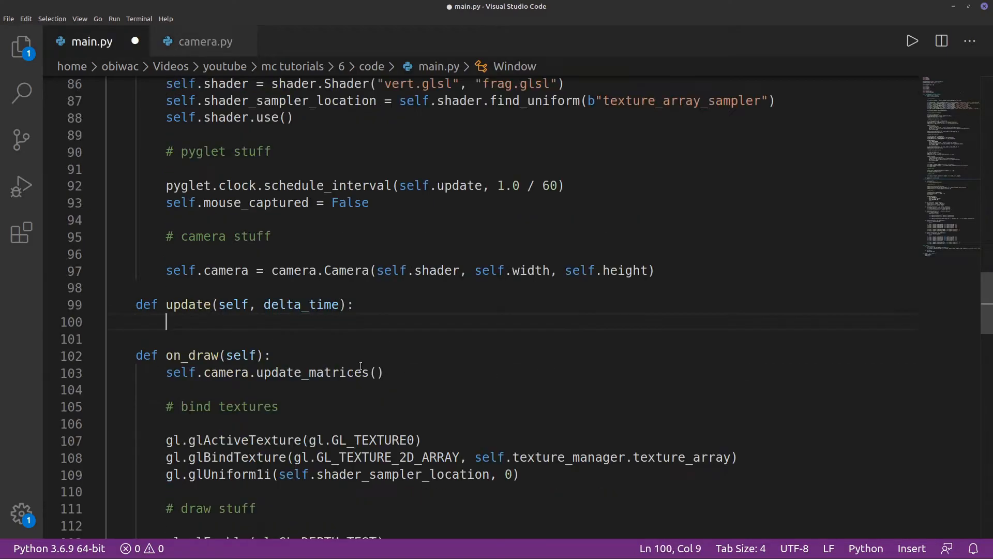
text(self.camera.update_camera(delta_time))
text(self.camera.input = [0, 0, 0,])
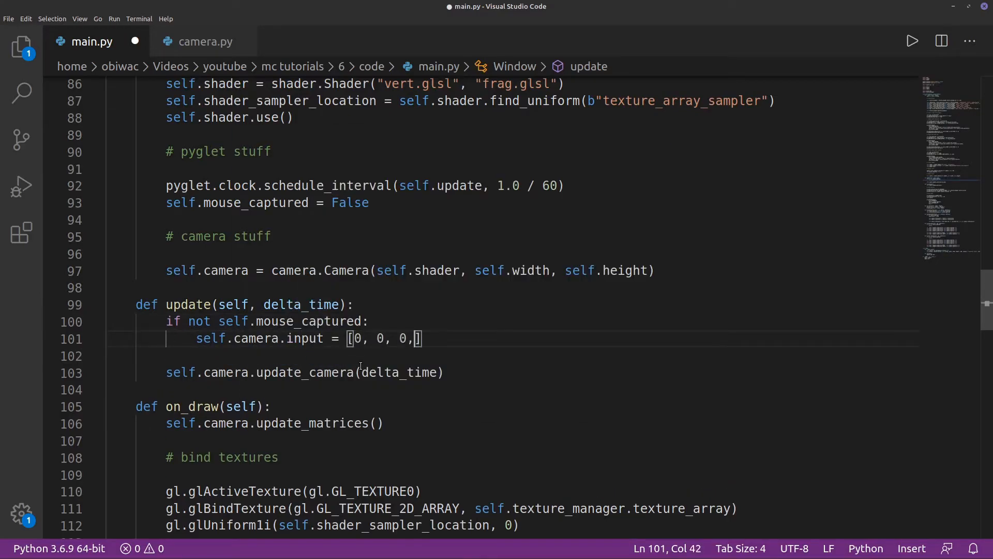
key(Backspace)
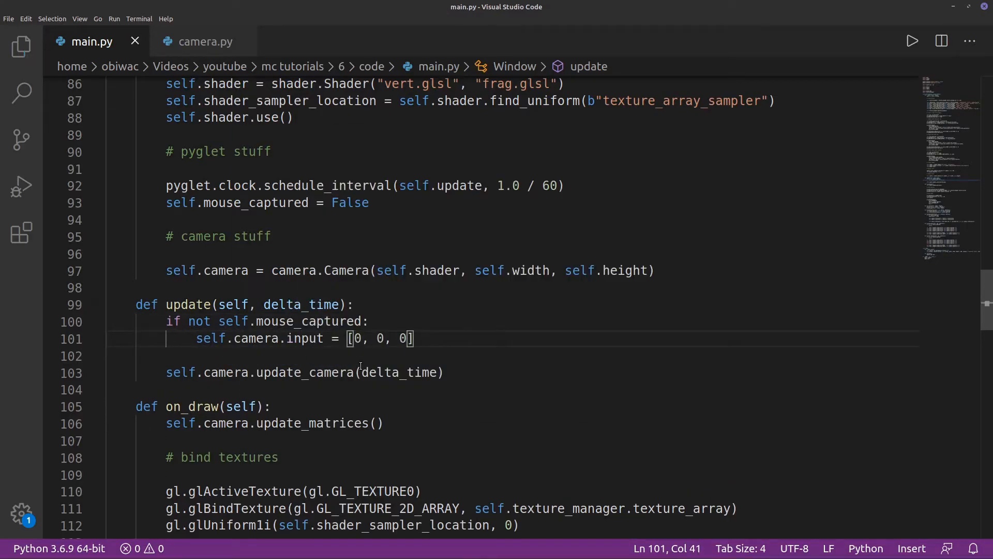
Step: Set speed 7, move position[1] by input[1] times multiplier, and begin the atan angle line
click(205, 41)
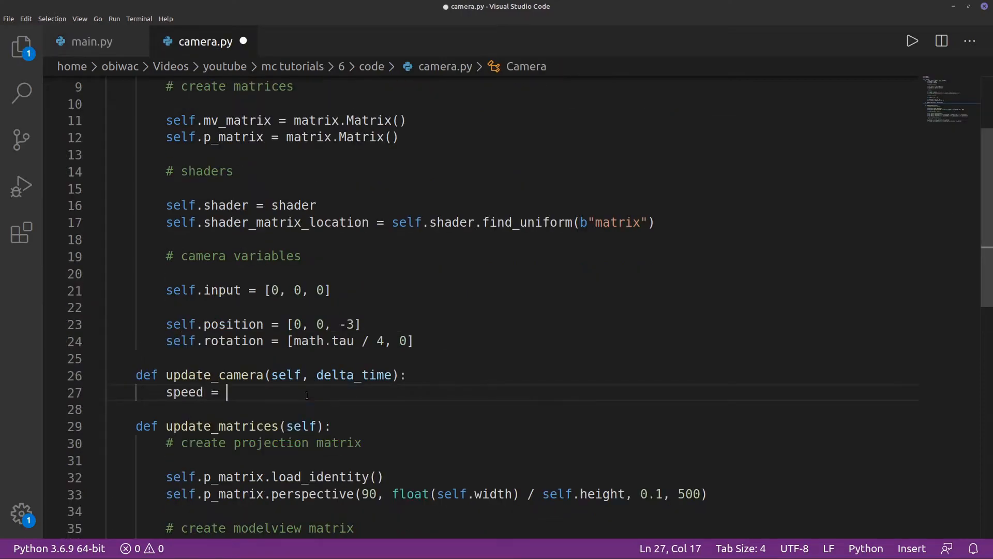
text(7)
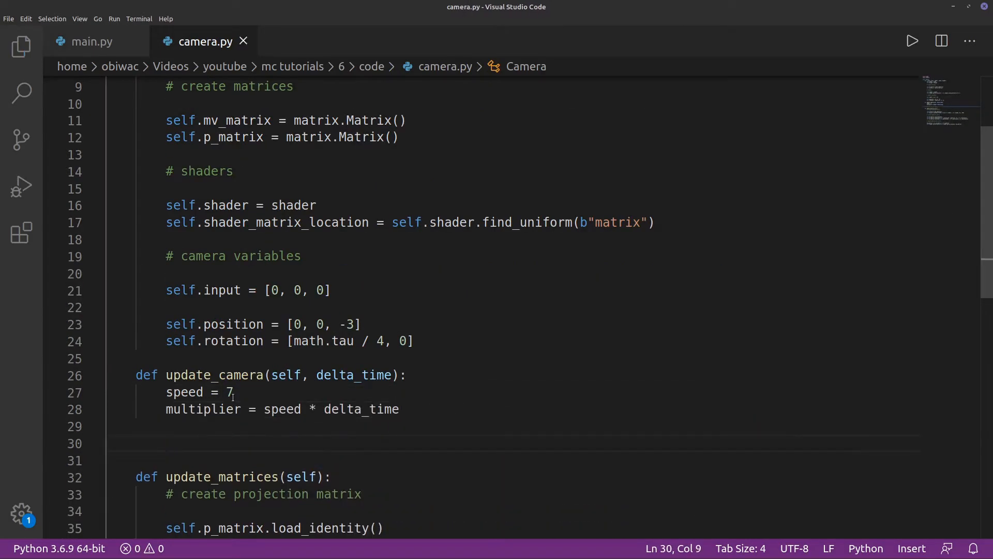
text(self.position[1] += self.input[1] * multiplier)
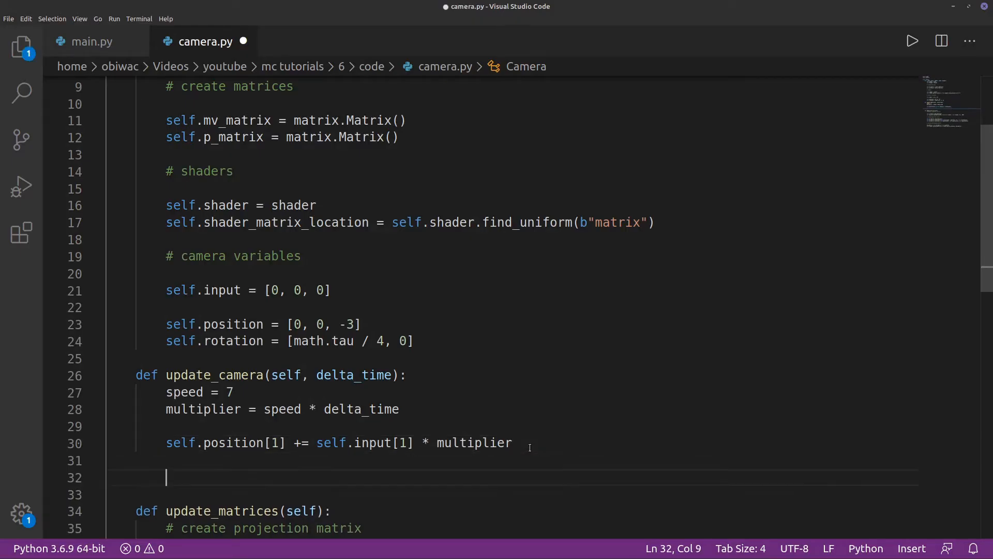
text(angle =)
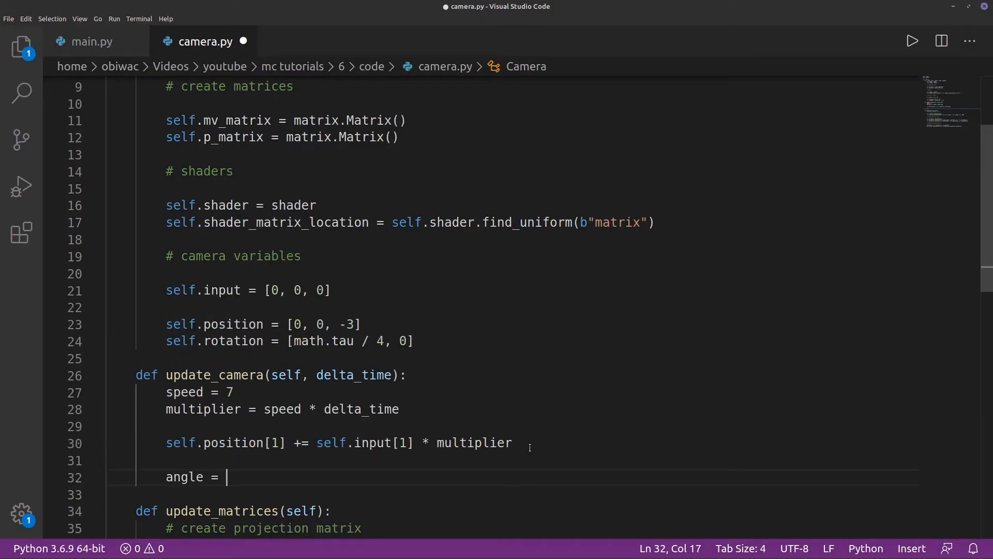
text(self.rotation[0])
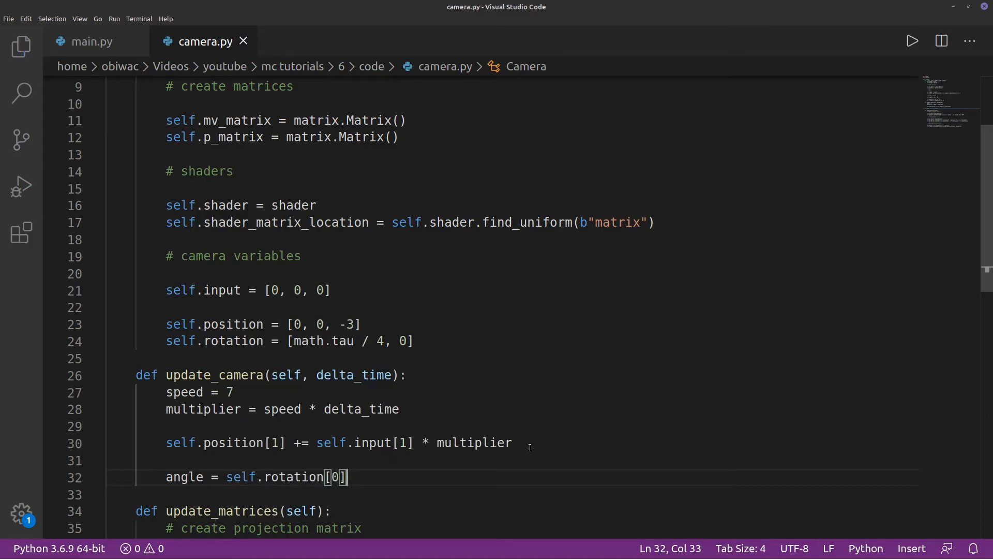
text(+ math.atan2(self.input[2], self)
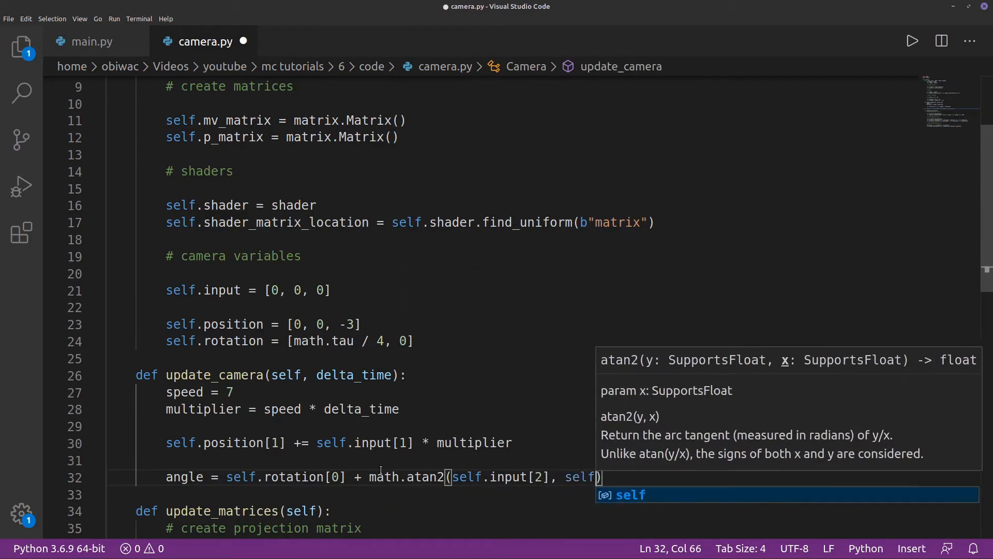
Step: Finish angle = self.rotation[0] + math.atan2(self.input[2], self.input[0]) and save camera.py
text(.input[0])
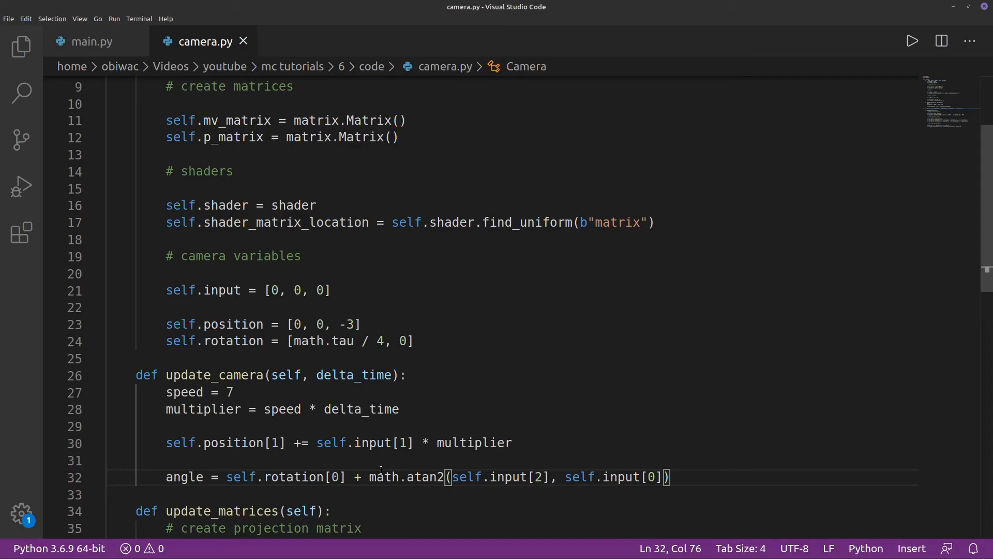
Step: Subtract math.tau / 4 from the angle and move position[0] by math.cos(angle)
text(- math.)
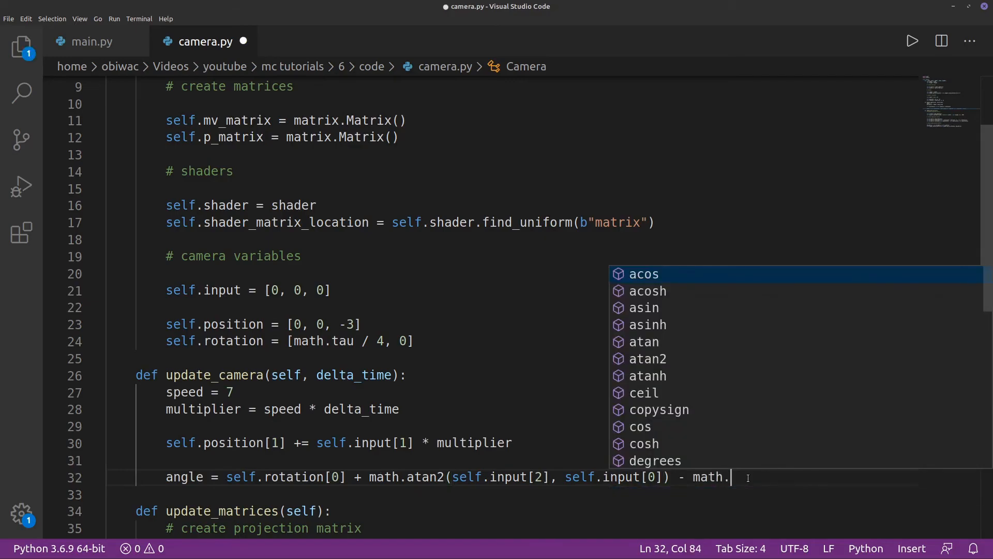
text(tau / 4)
text(self.position)
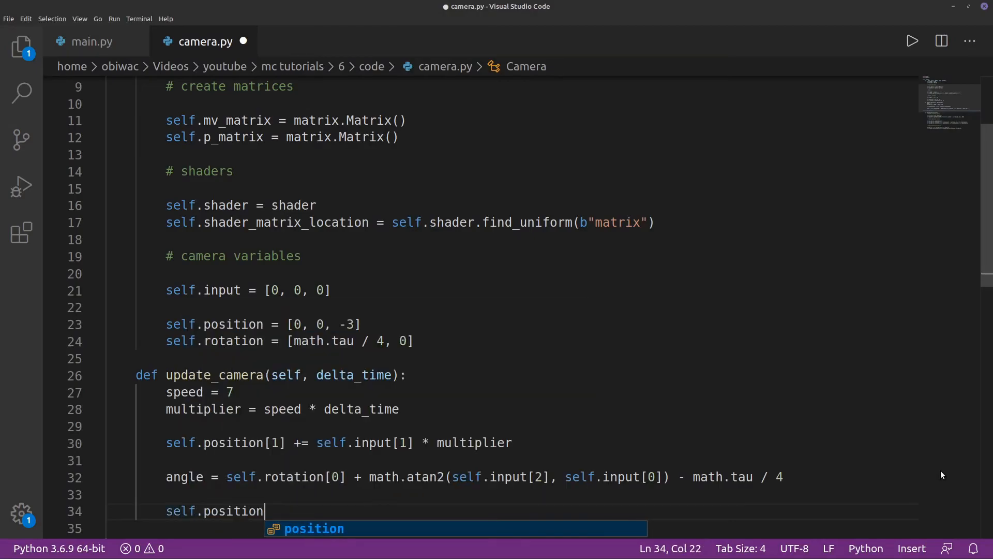
text([0] += math.cos(angle) * multiplier)
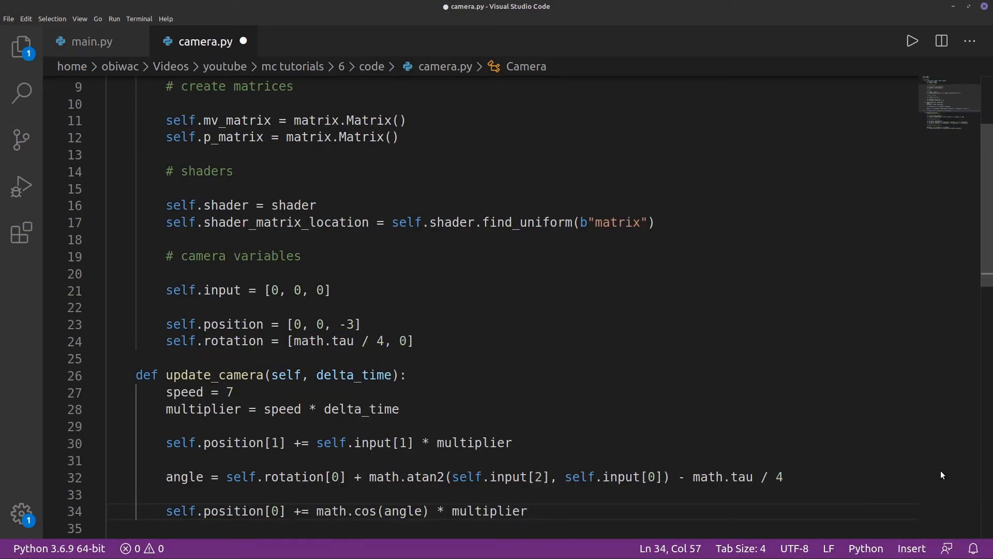
Step: Add the sine position update, wrap both in an x/z input check, and run the game
text(self.position[2] += math.sin(angle) * multiplier)
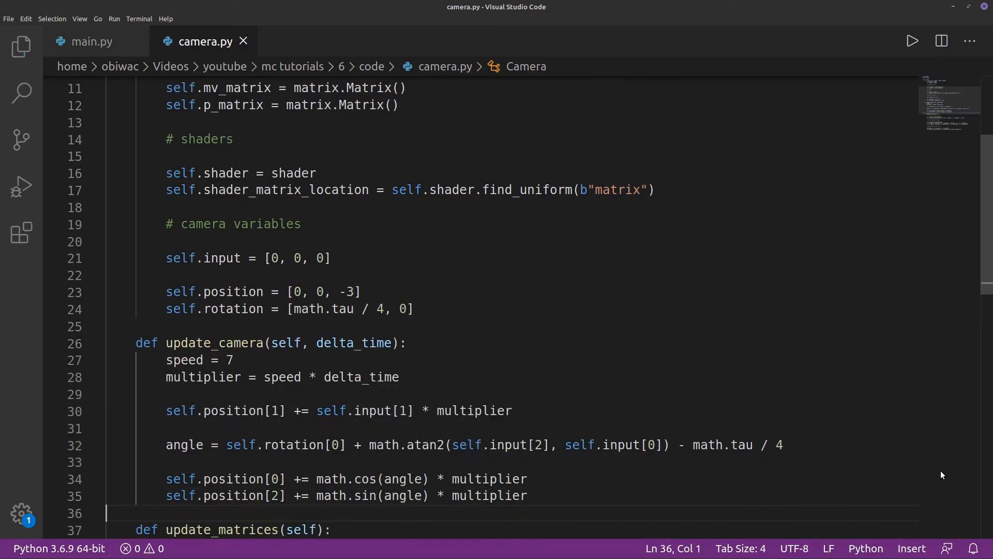
text(if self.input[0] or self.input[2]:)
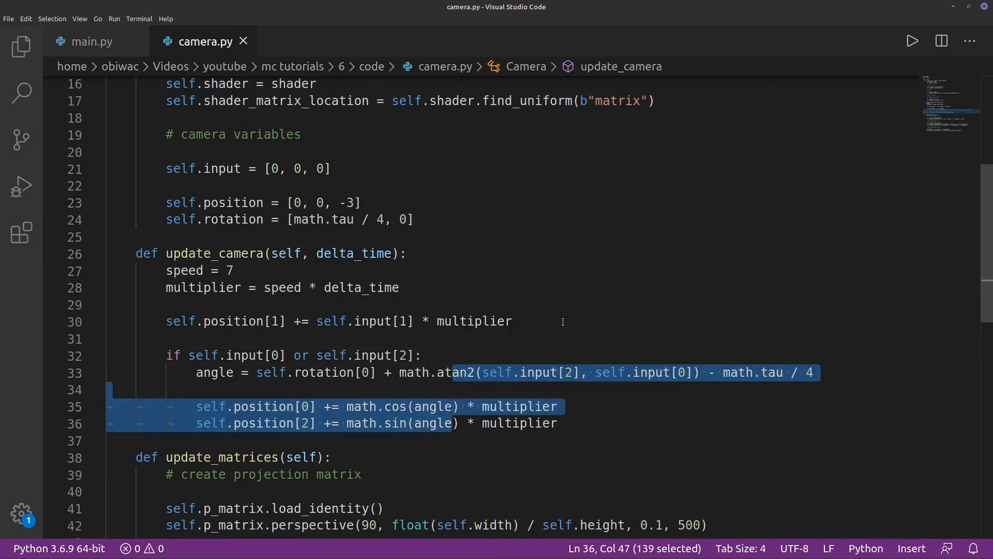
click(913, 41)
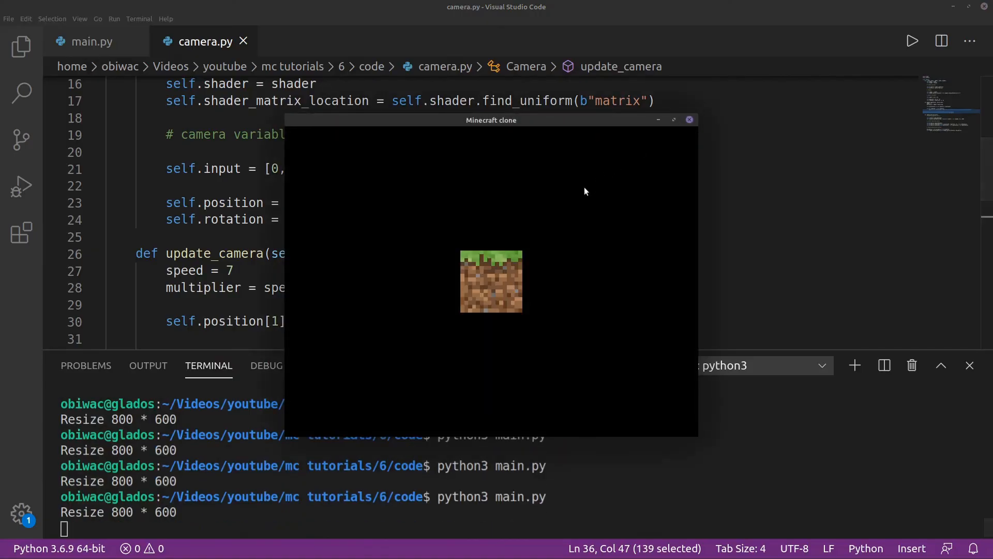